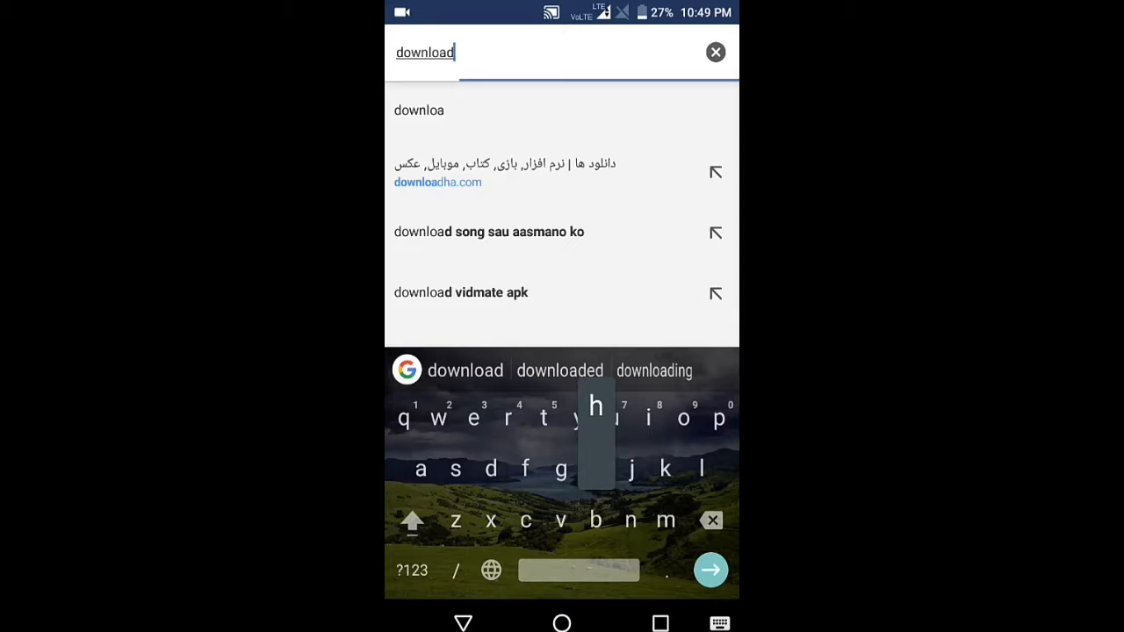
Step: Open downloadha.com from the 'download' address-bar suggestion
left_click(437, 182)
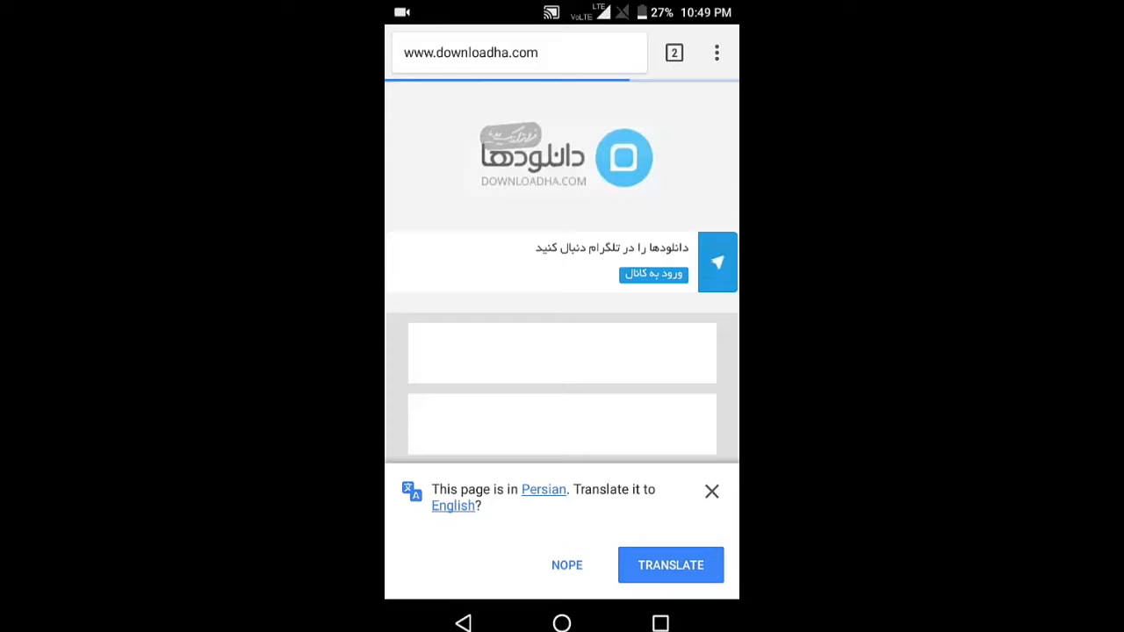
Step: Decline both translation offers, then activate the downloadha.com search box
left_click(566, 565)
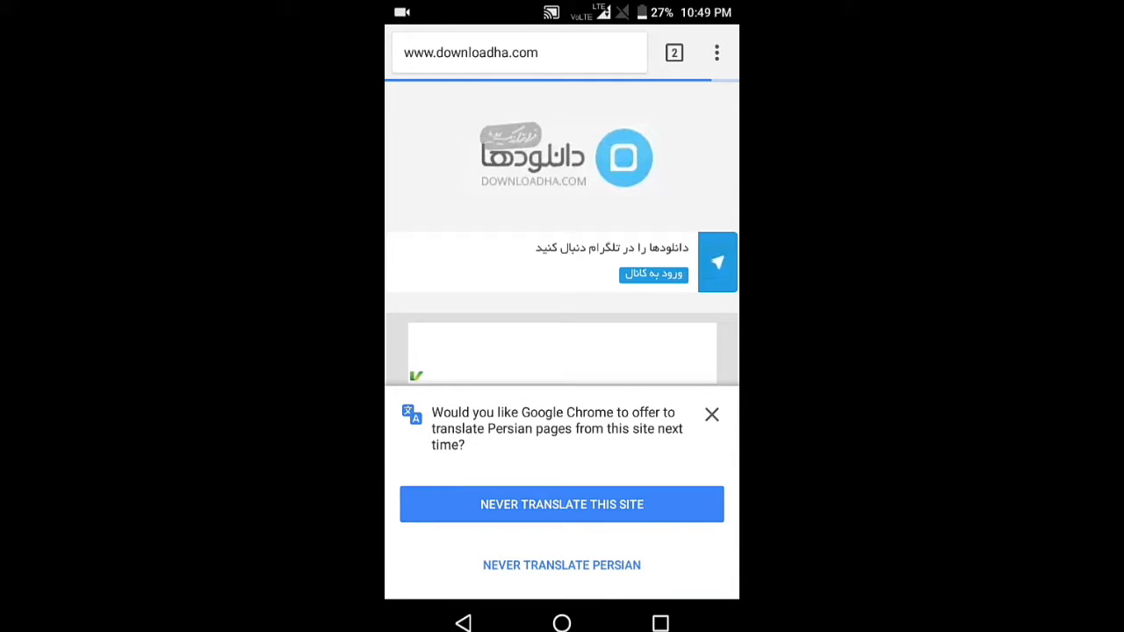
left_click(712, 414)
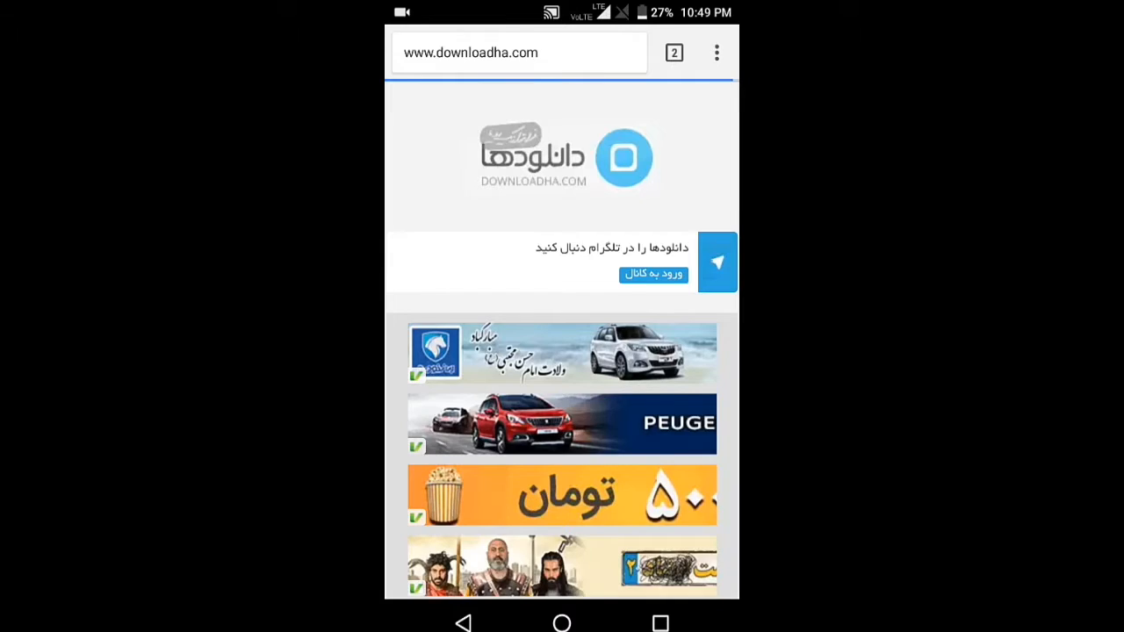
scroll("down", 3)
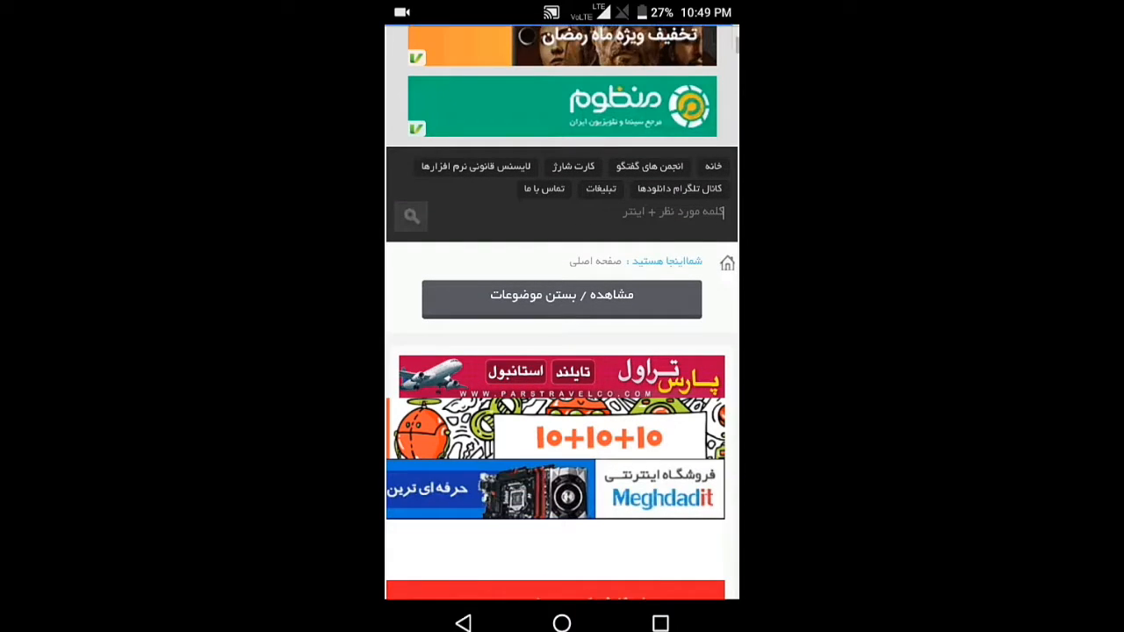
left_click(519, 52)
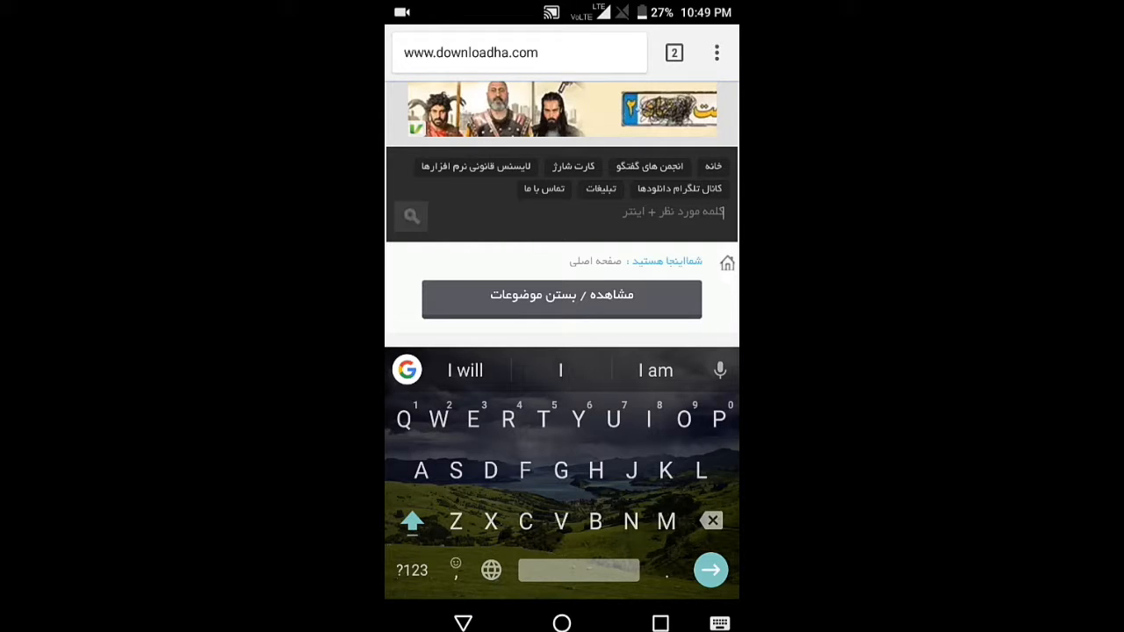
Step: Search 'Hulk' and scroll the Space Hulk: Deathwing post to its download links
type("Hu")
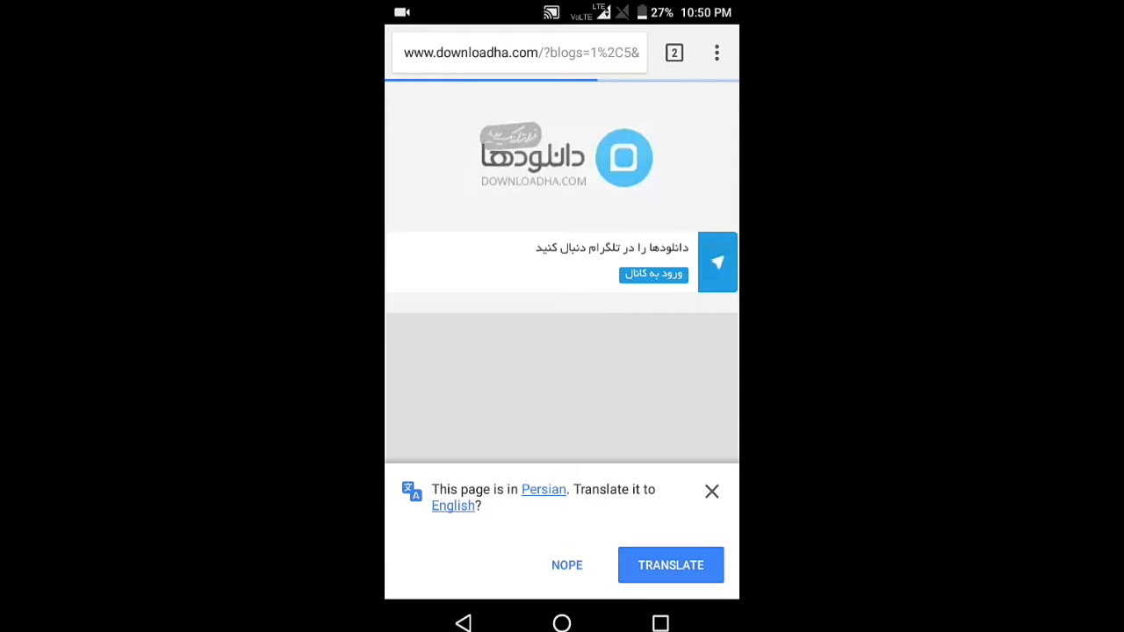
left_click(712, 491)
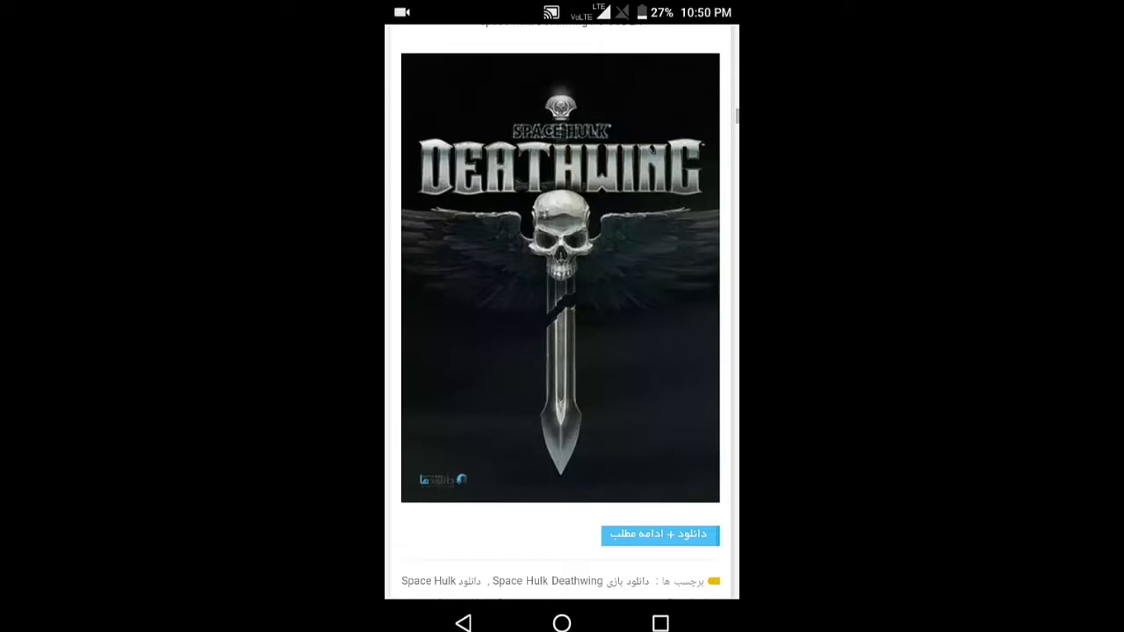
scroll("down", 3)
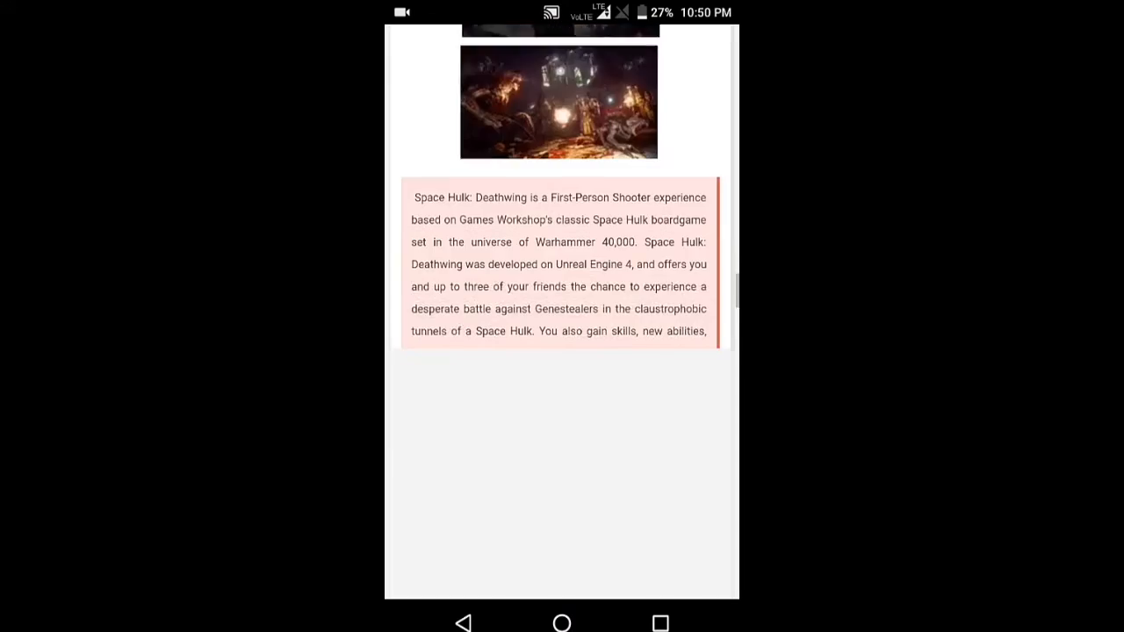
scroll("down", 3)
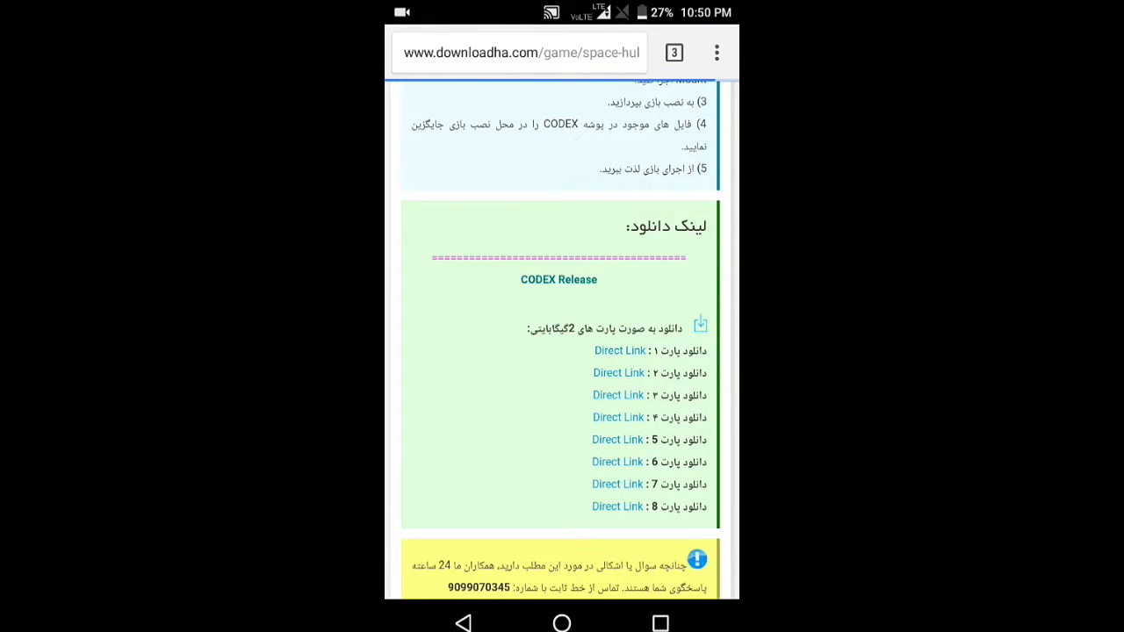
Step: Try a Direct Link, which hits a 404 page, then focus the address bar
left_click(618, 350)
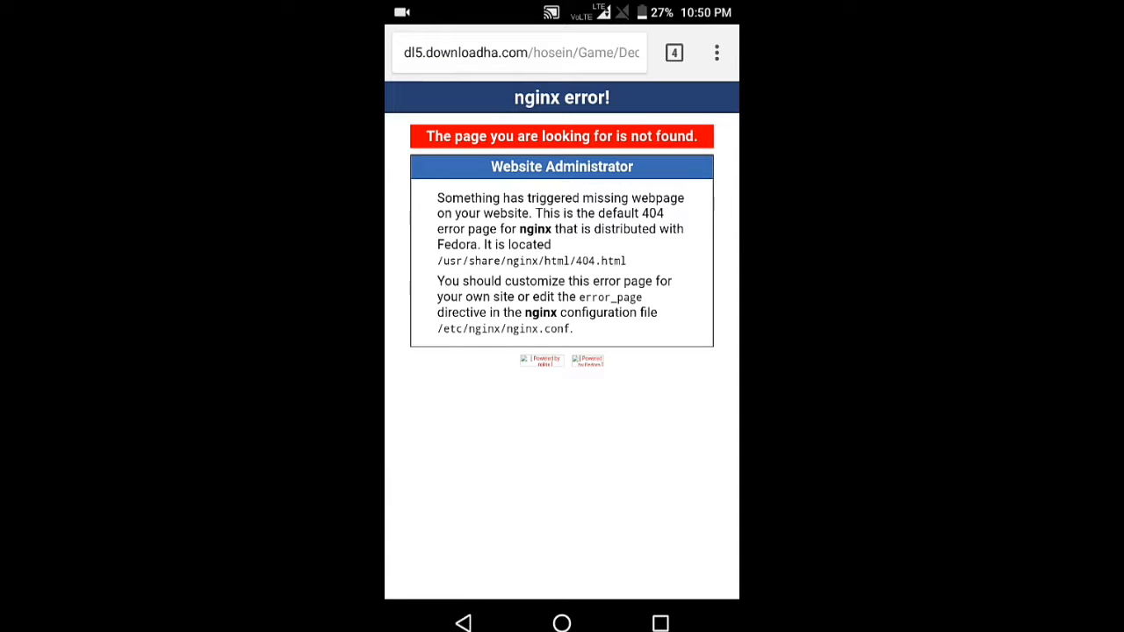
left_click(673, 52)
type("p30downlo")
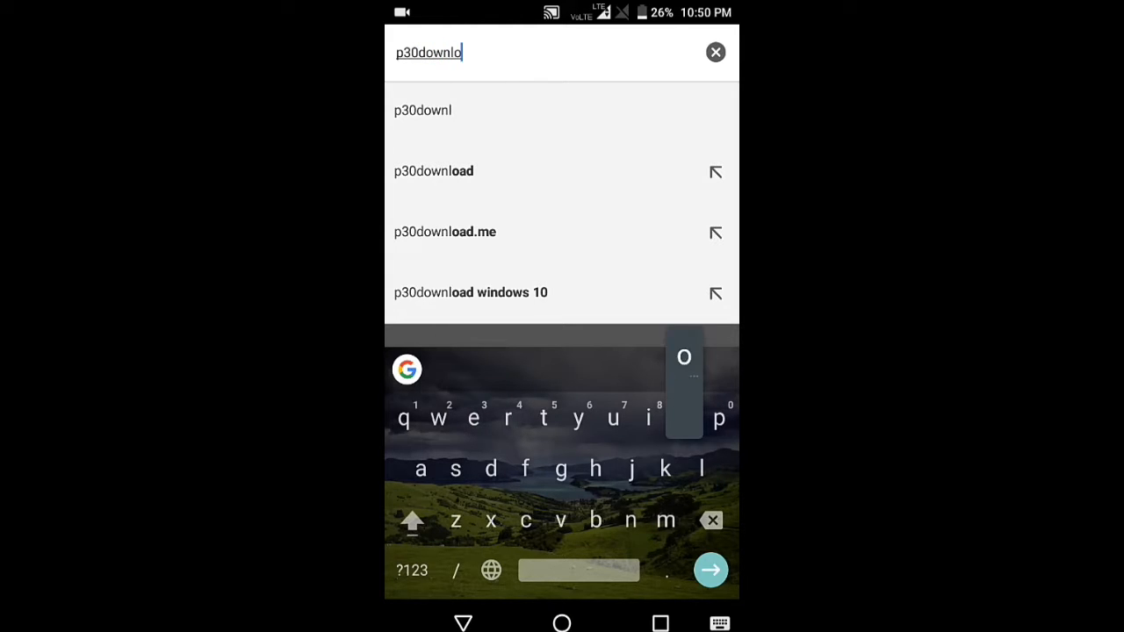
Step: Finish typing 'p30download' and open the p30download.me suggestion
type("ad")
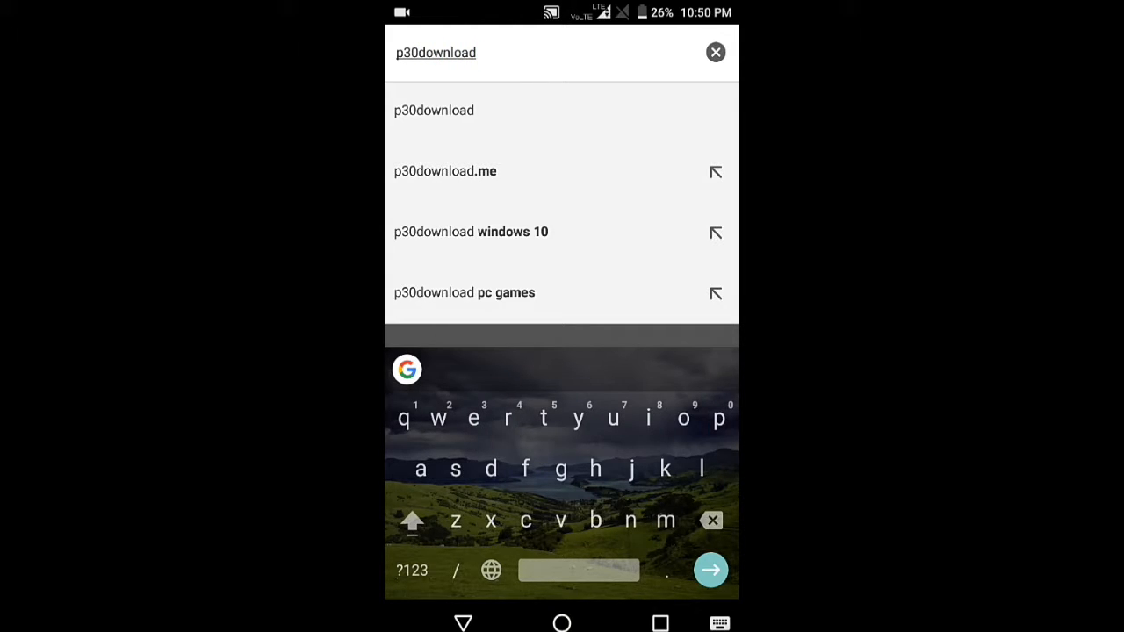
left_click(712, 570)
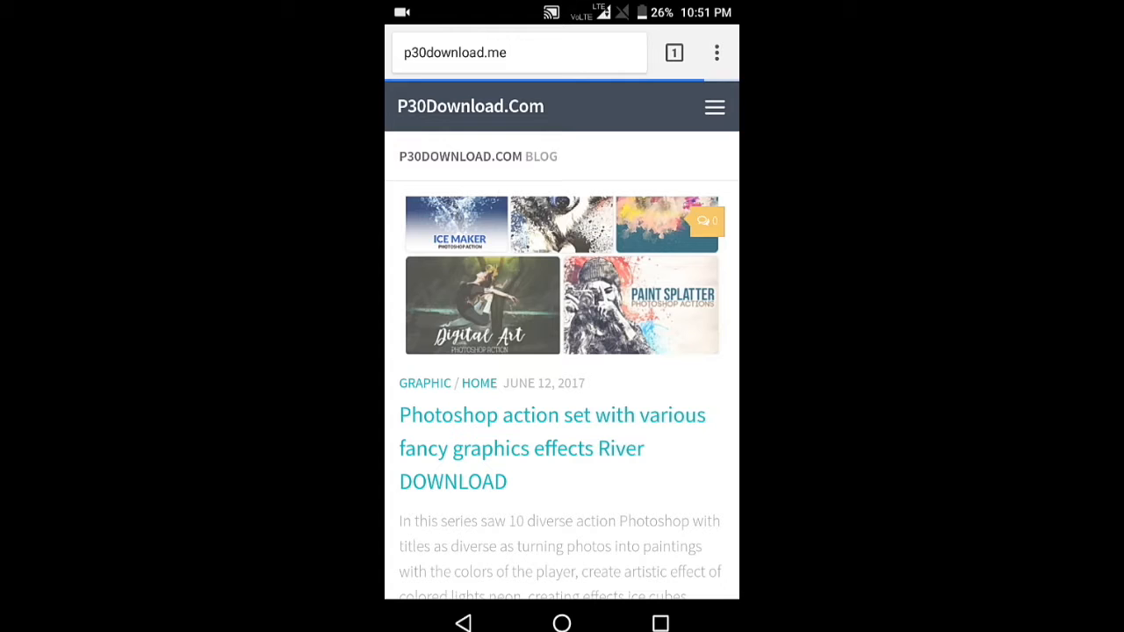
Step: Scroll the p30download.me feed down to the Mastercam 2018 v20.0.14713.0 x64 post and open it
scroll("down", 3)
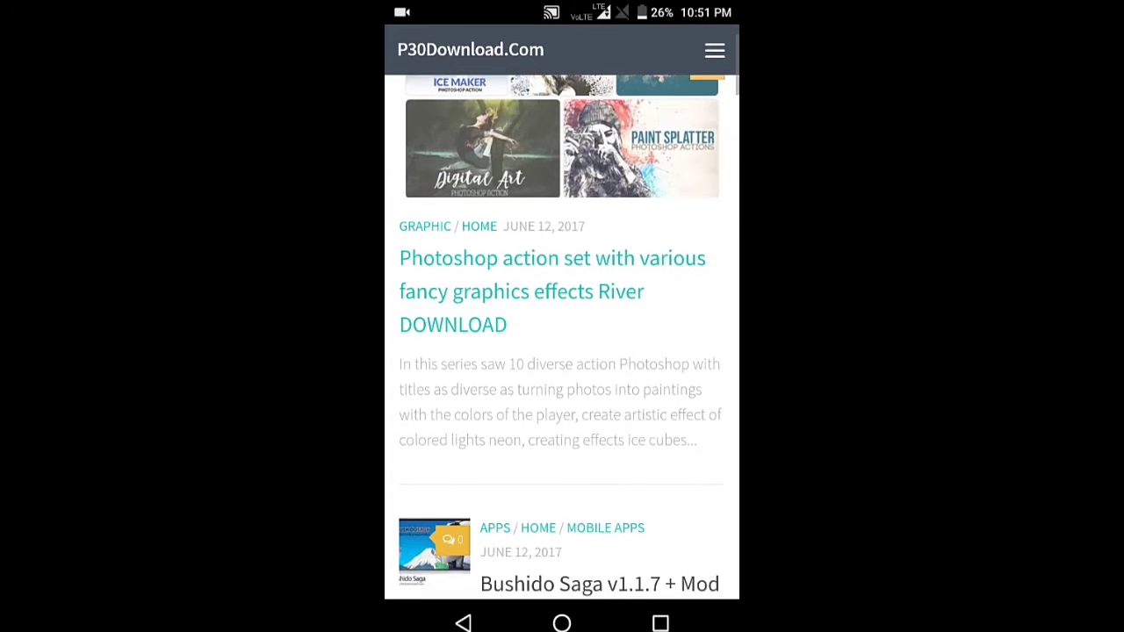
scroll("down", 3)
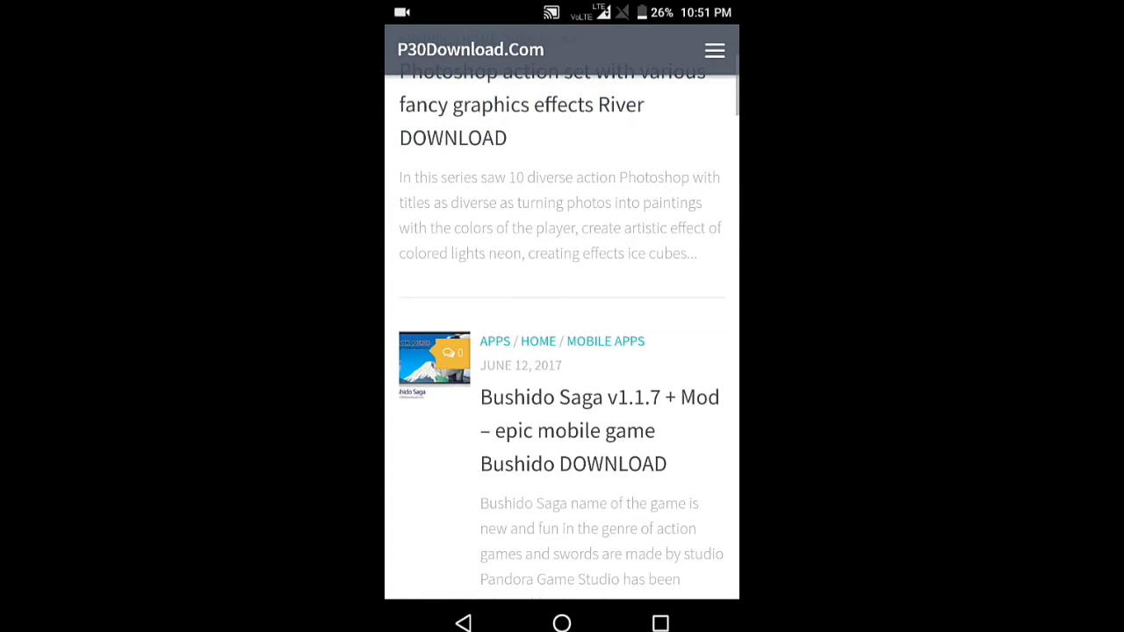
scroll("down", 3)
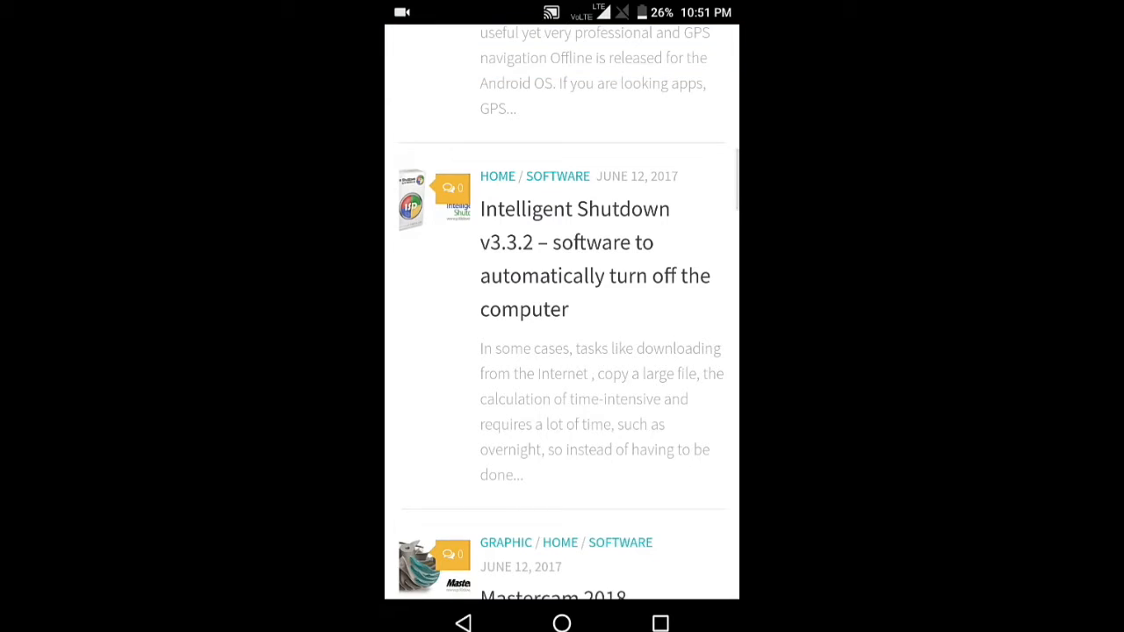
scroll("down", 3)
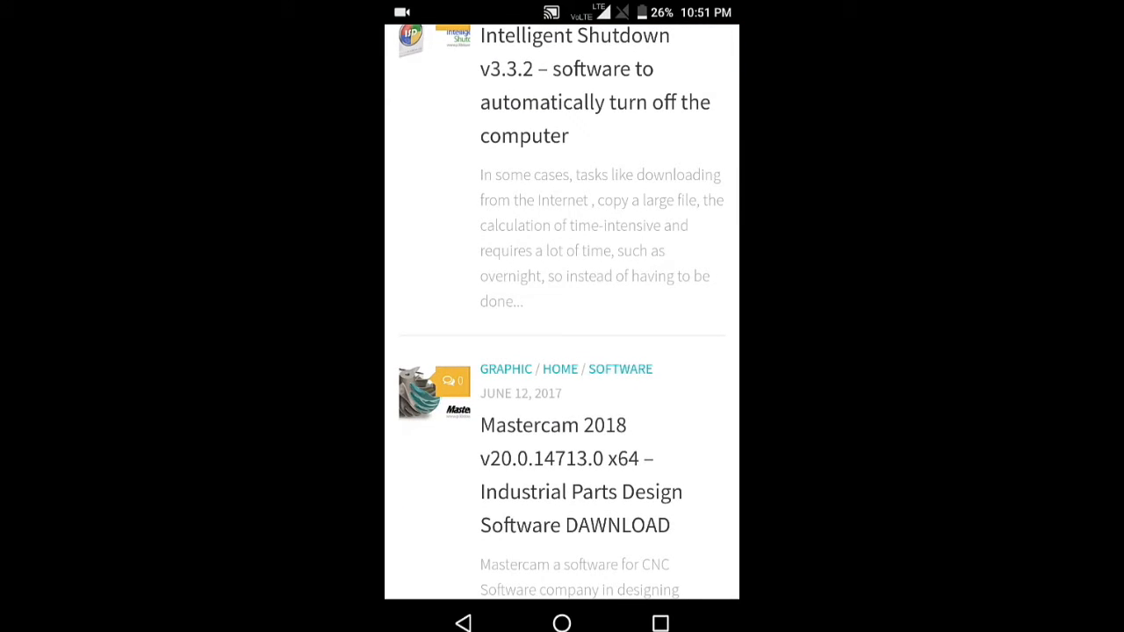
scroll("down", 3)
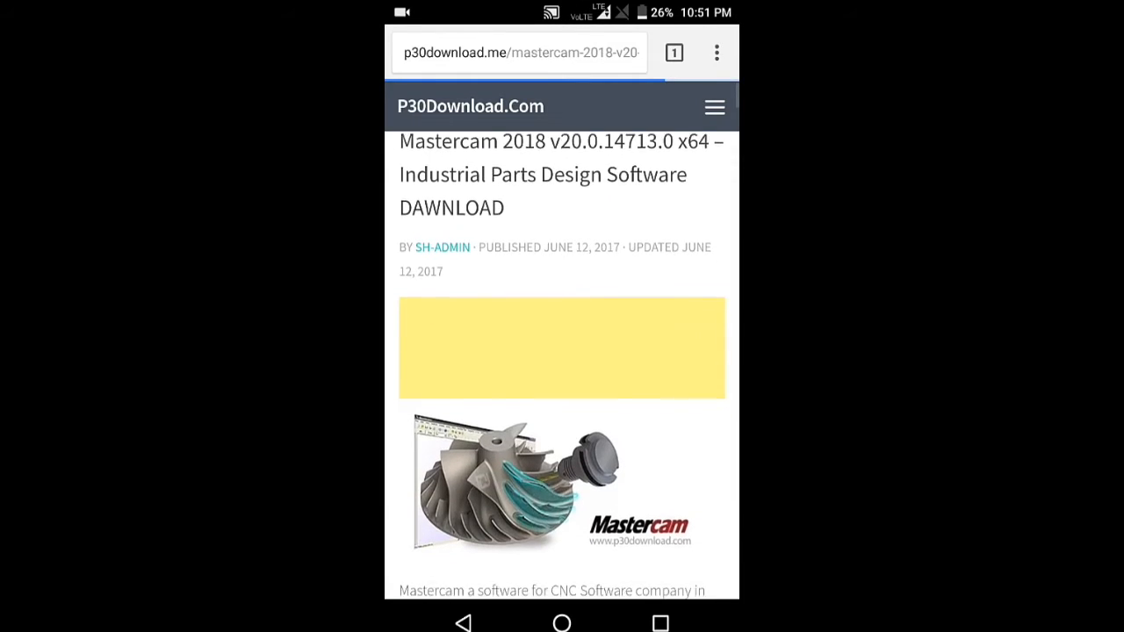
scroll("down", 3)
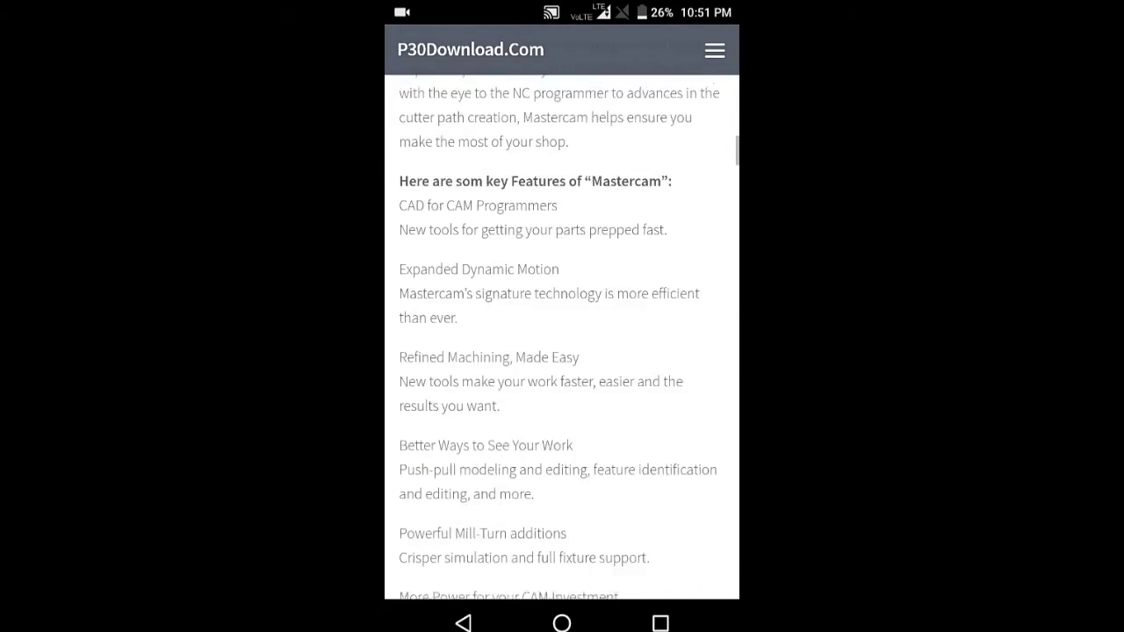
scroll("down", 3)
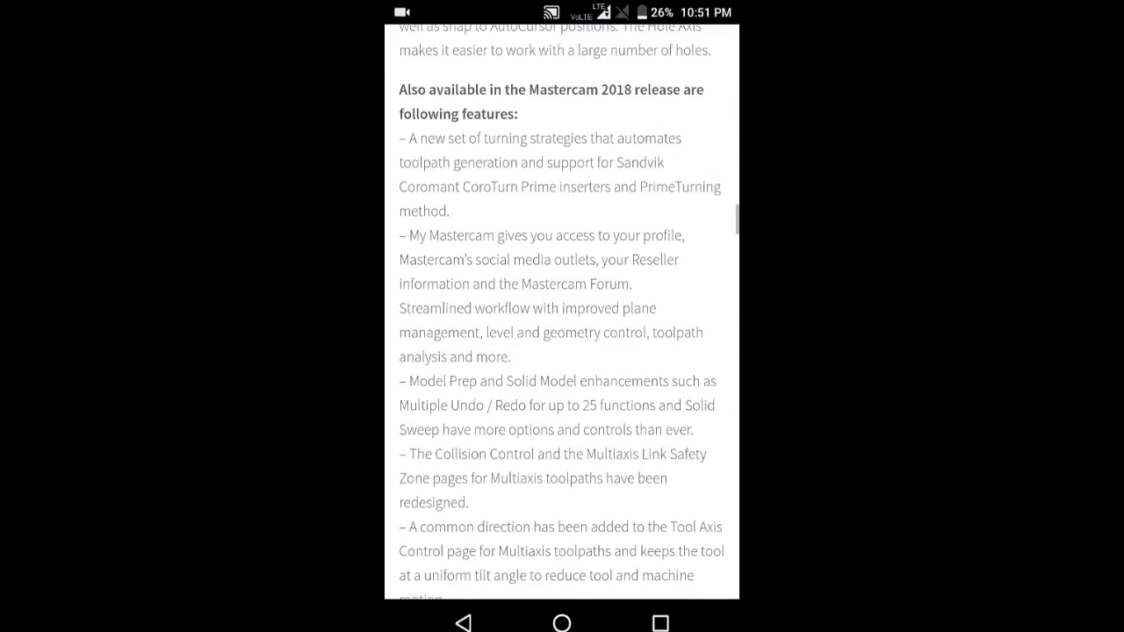
scroll("down", 3)
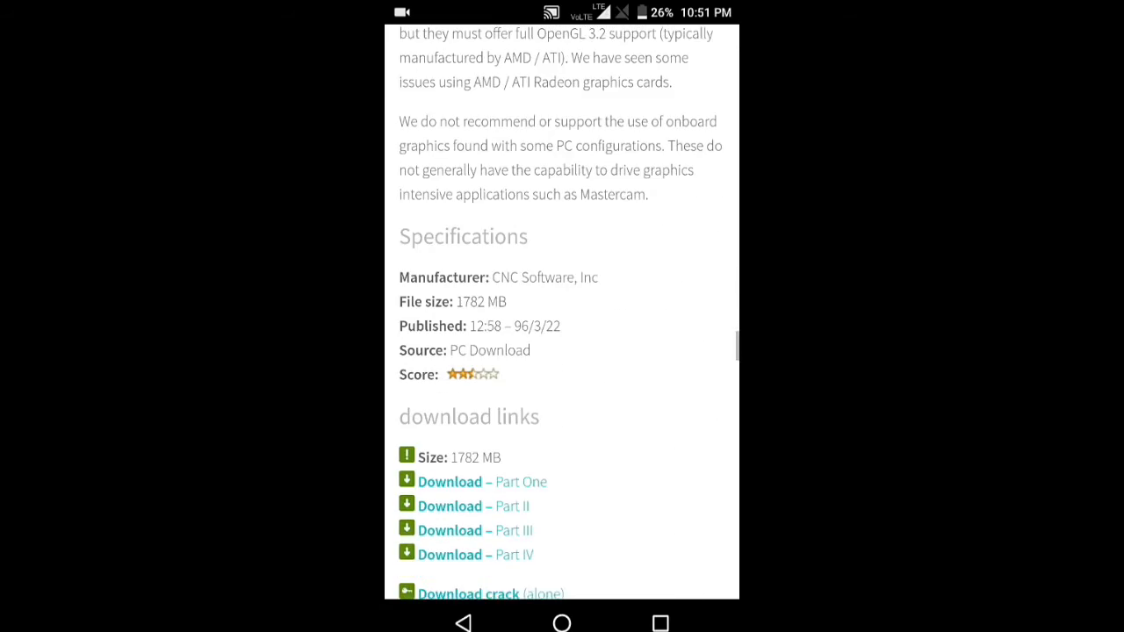
scroll("down", 3)
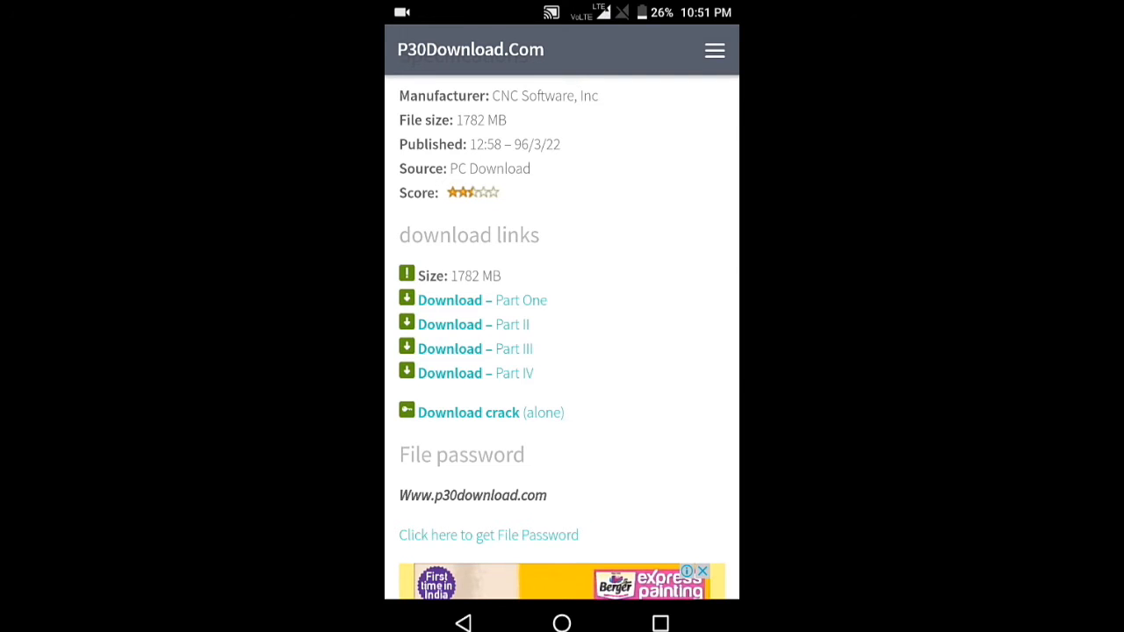
scroll("down", 3)
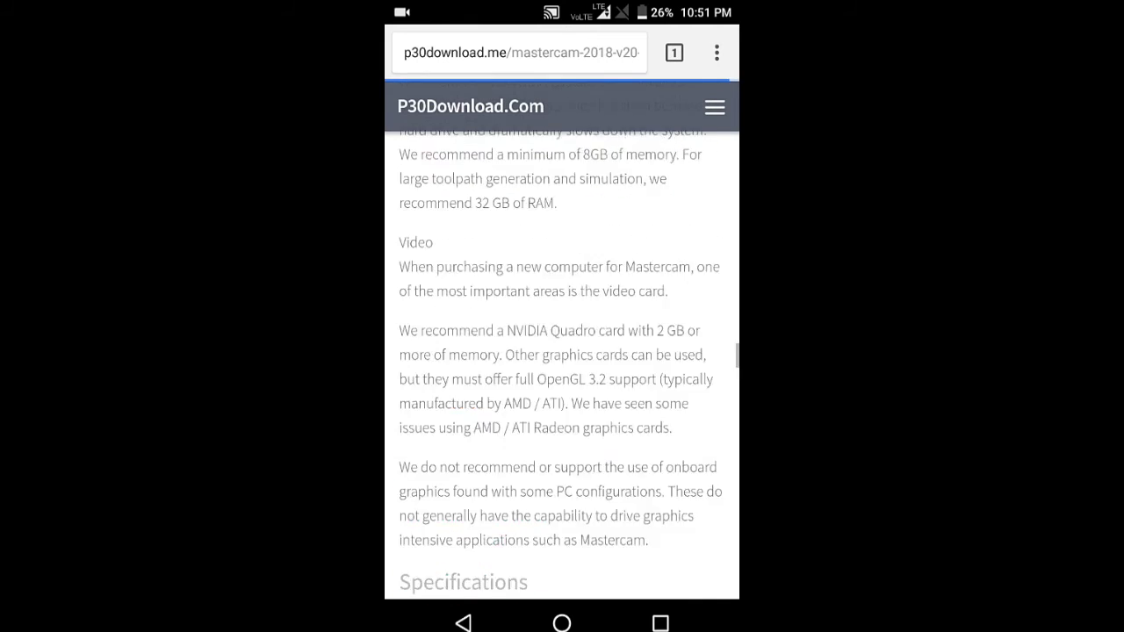
scroll("down", 3)
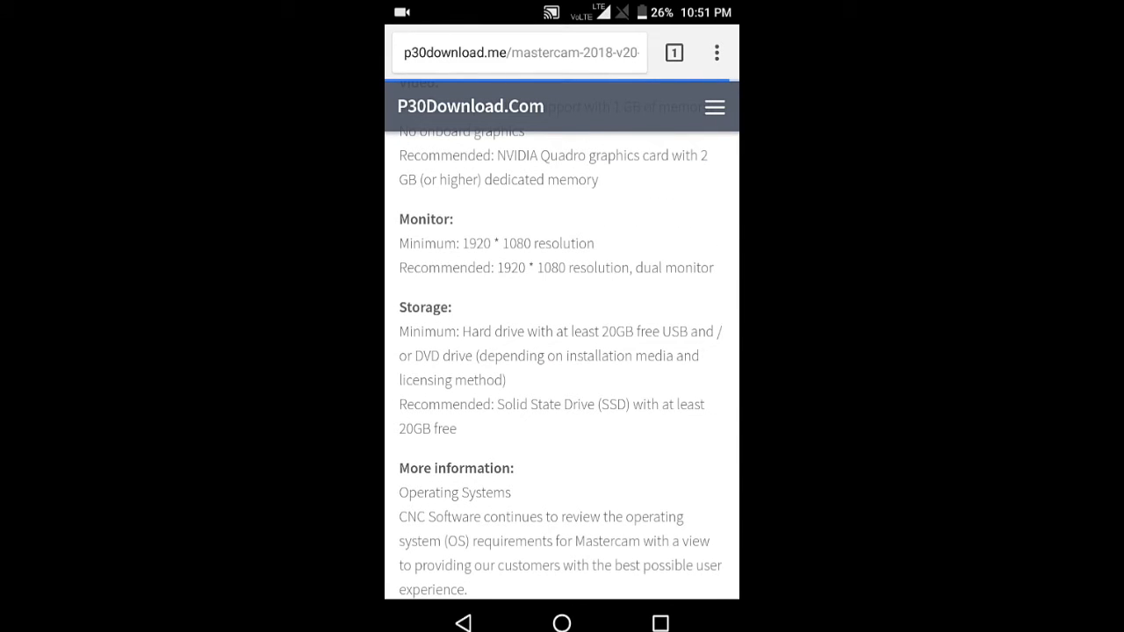